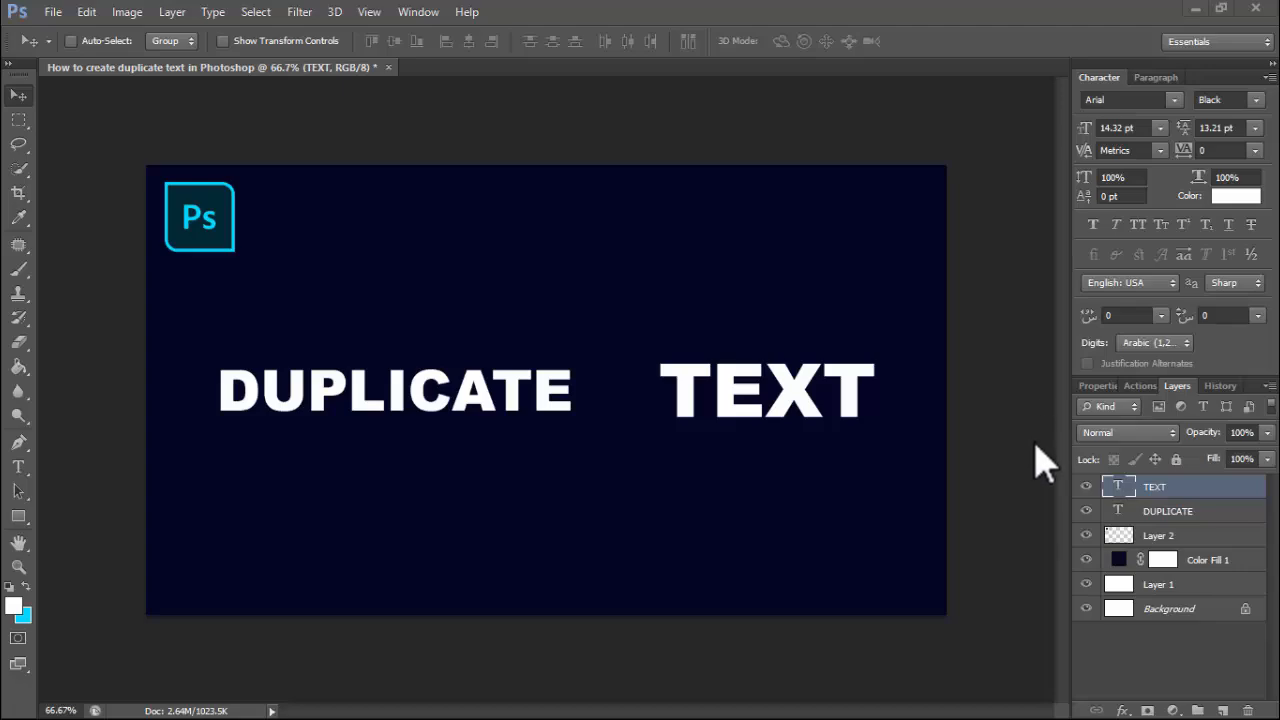
pyautogui.moveTo(1113, 500)
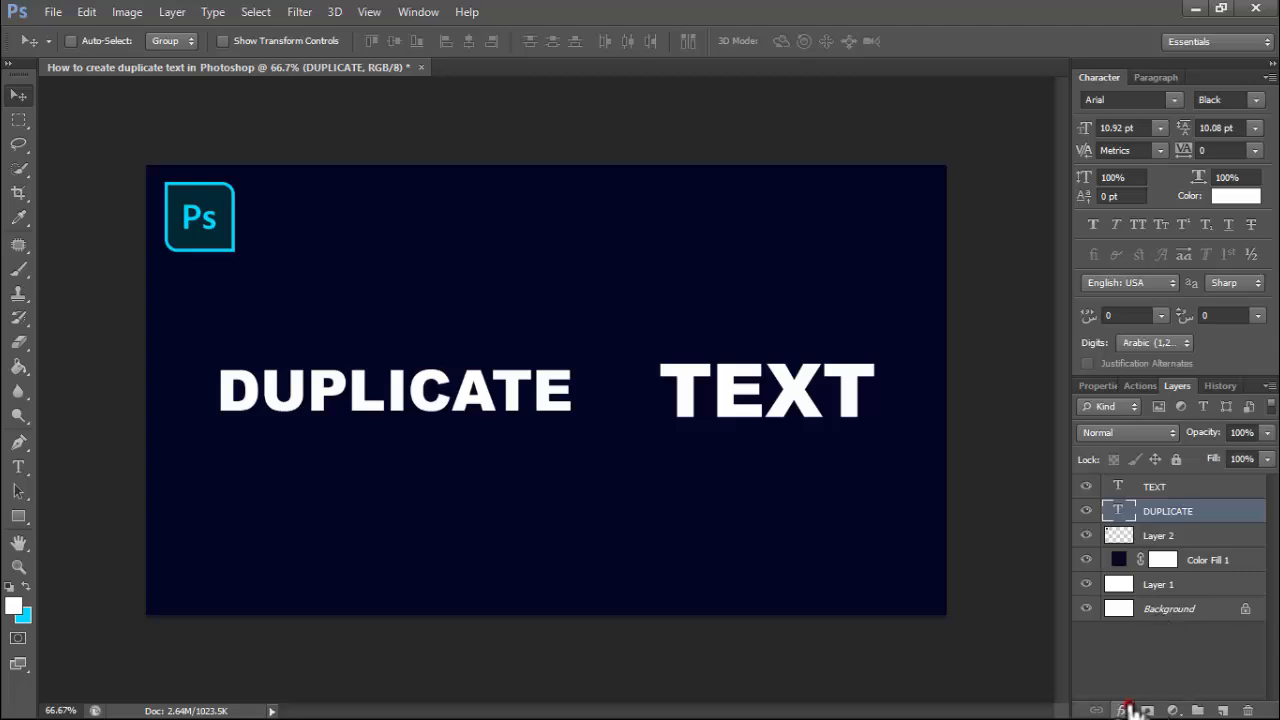
# Apply a Drop Shadow layer style to the DUPLICATE text layer with default settings
pyautogui.click(1124, 707)
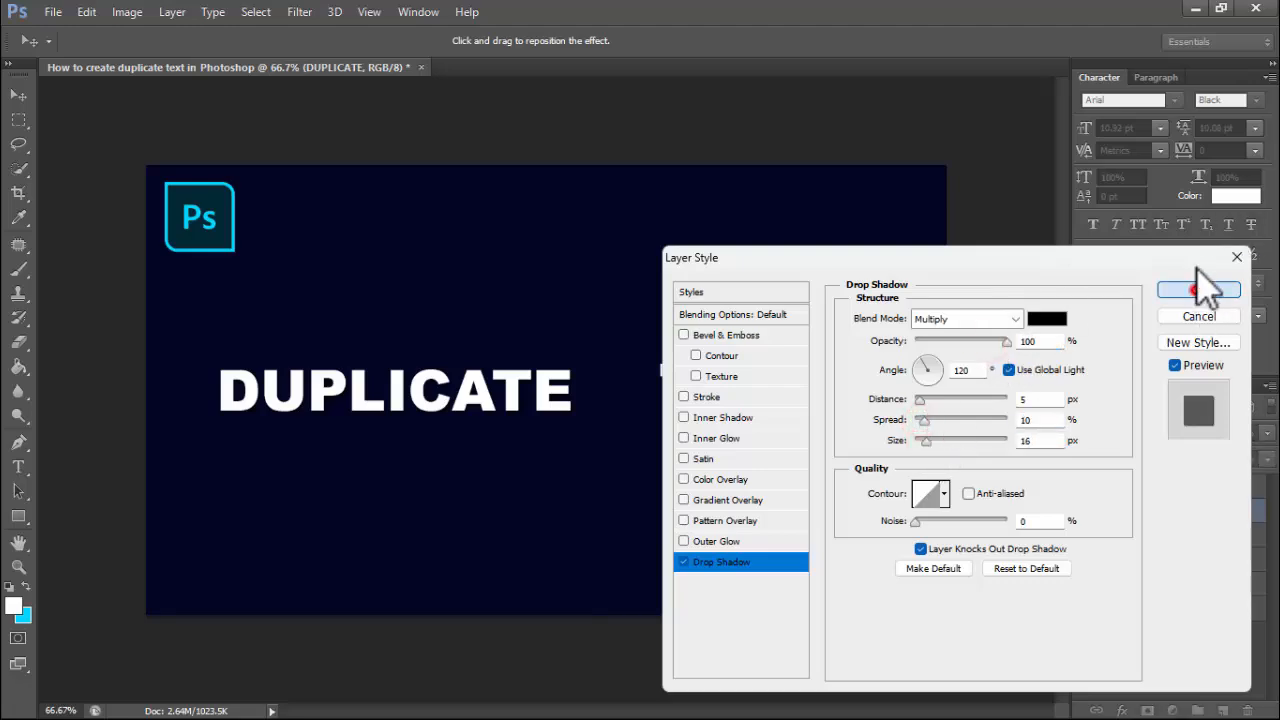
pyautogui.click(1197, 290)
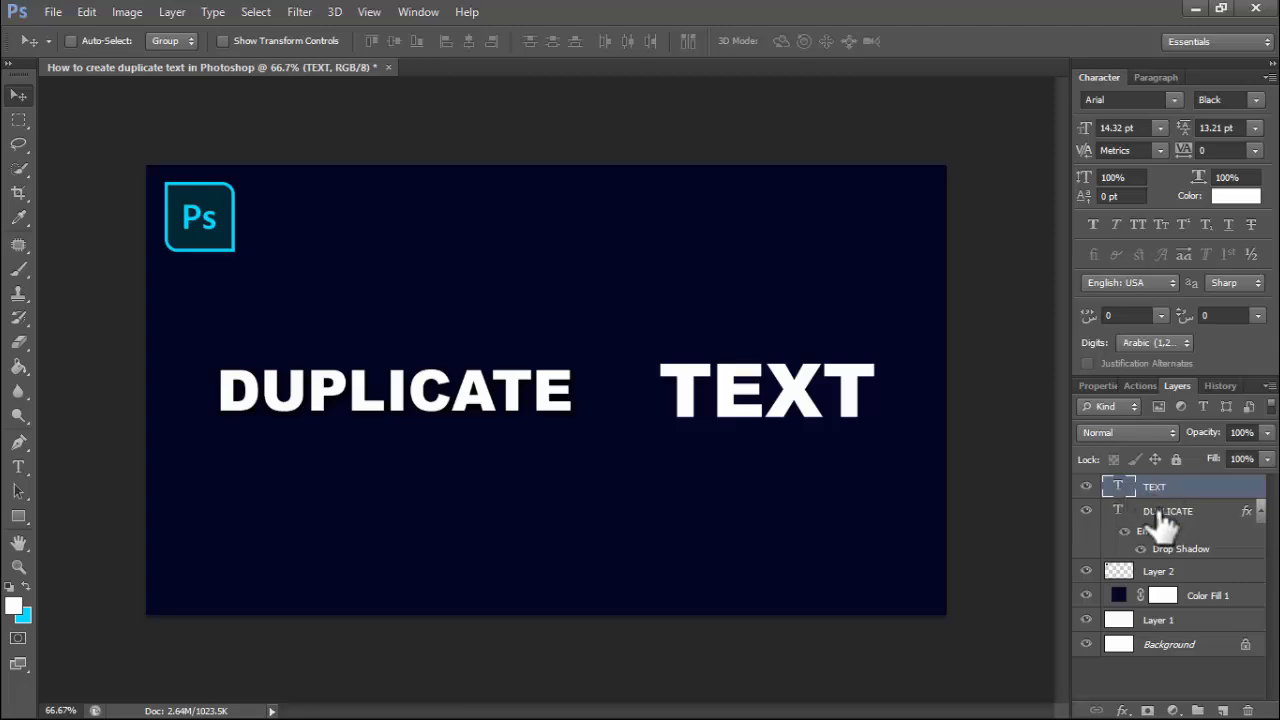
# Make copies of the DUPLICATE layer with Ctrl+J, offset below the original as stacked echoes
pyautogui.press('Ctrl+J')
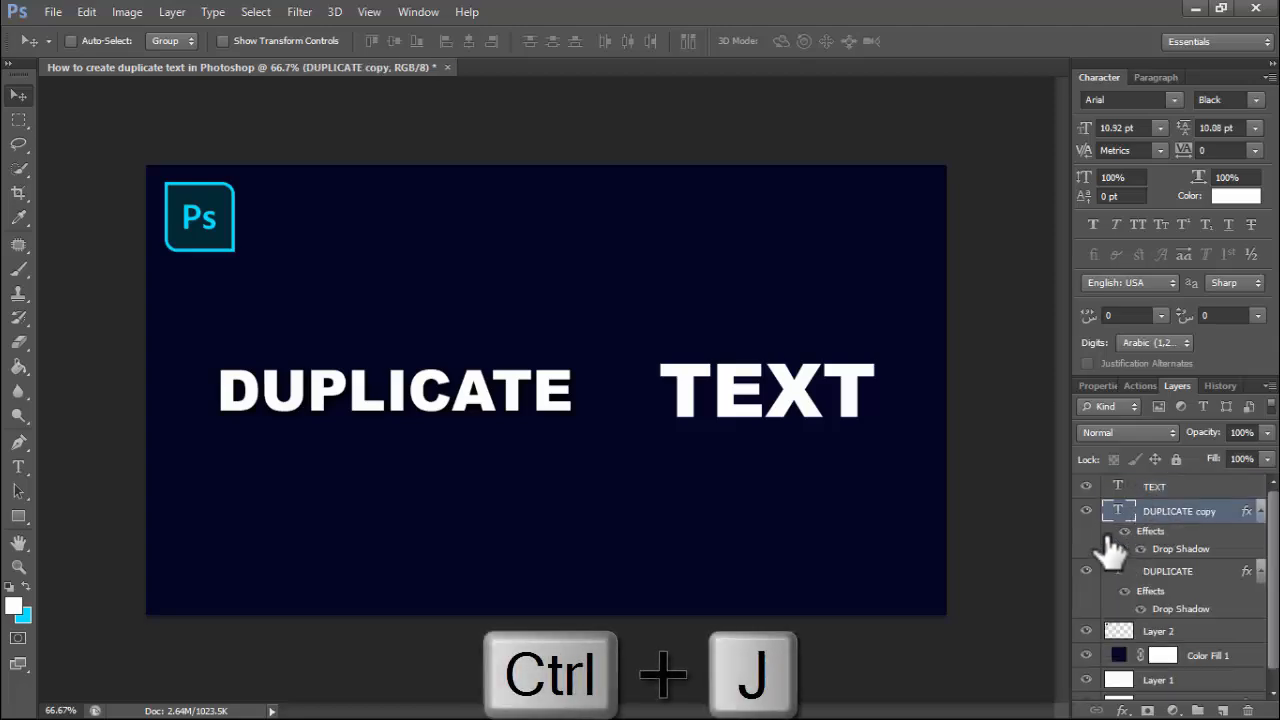
pyautogui.click(1167, 571)
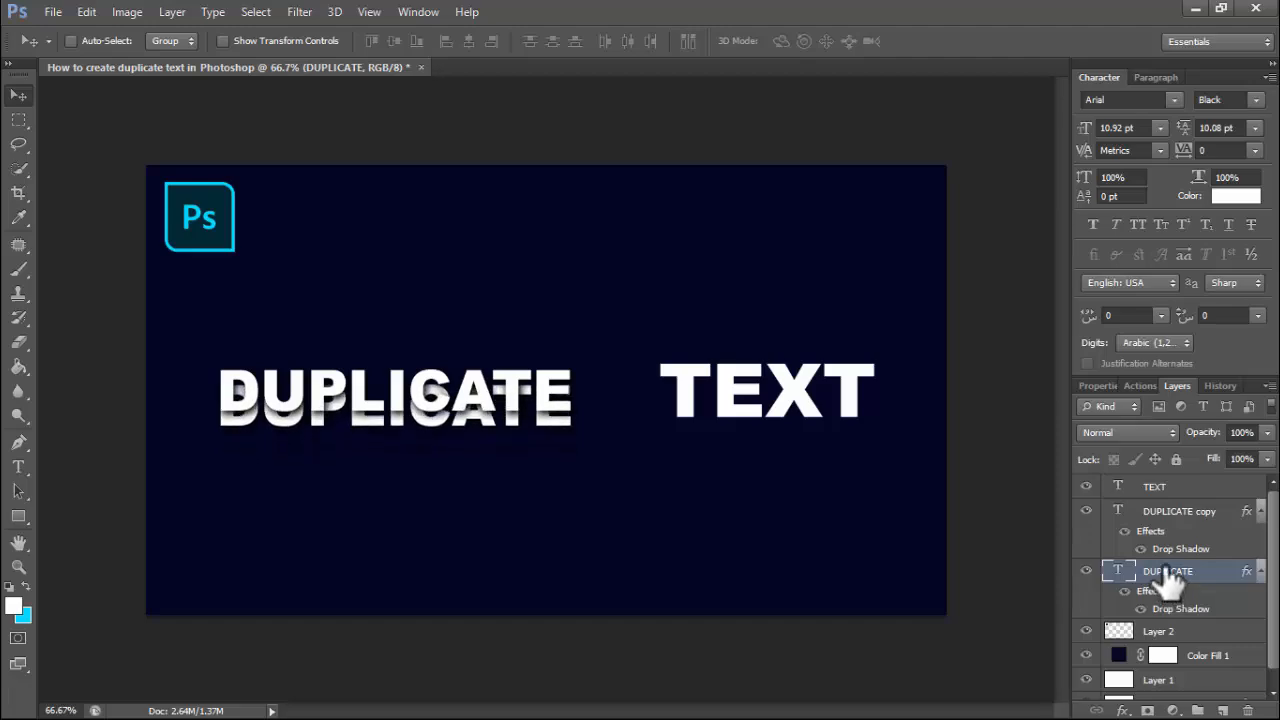
pyautogui.press('Ctrl+J')
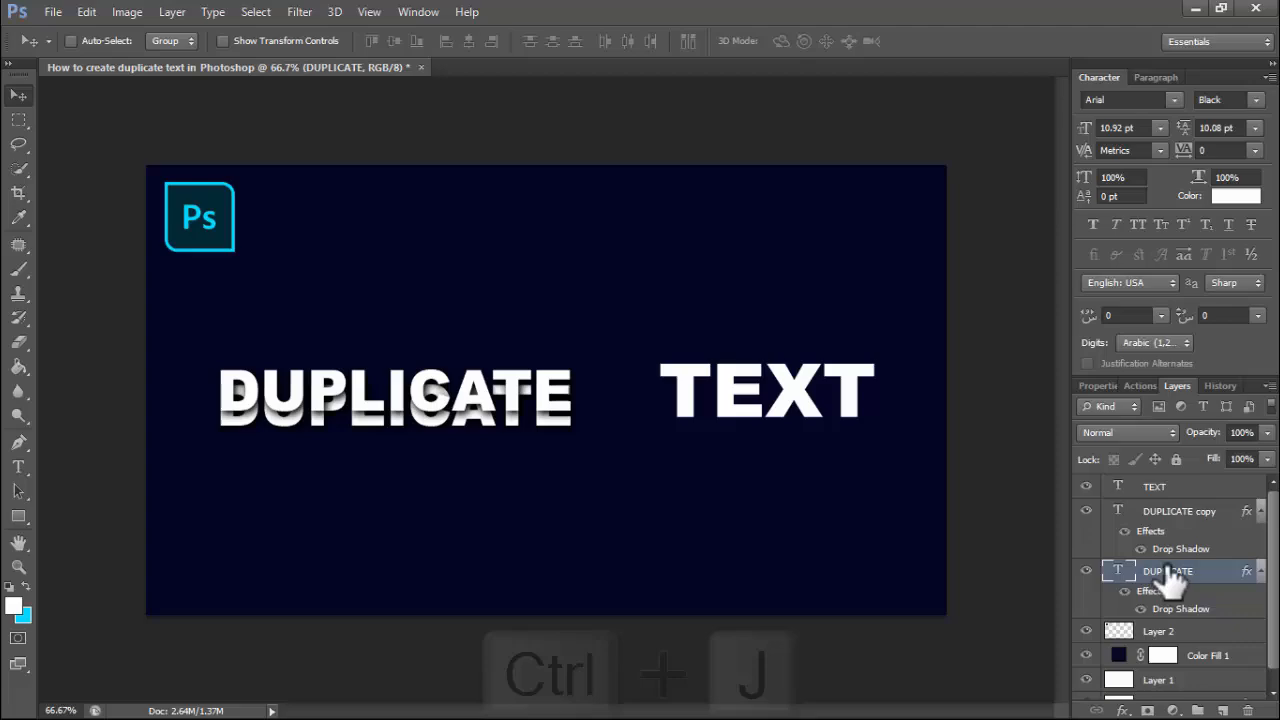
pyautogui.press('Ctrl+j')
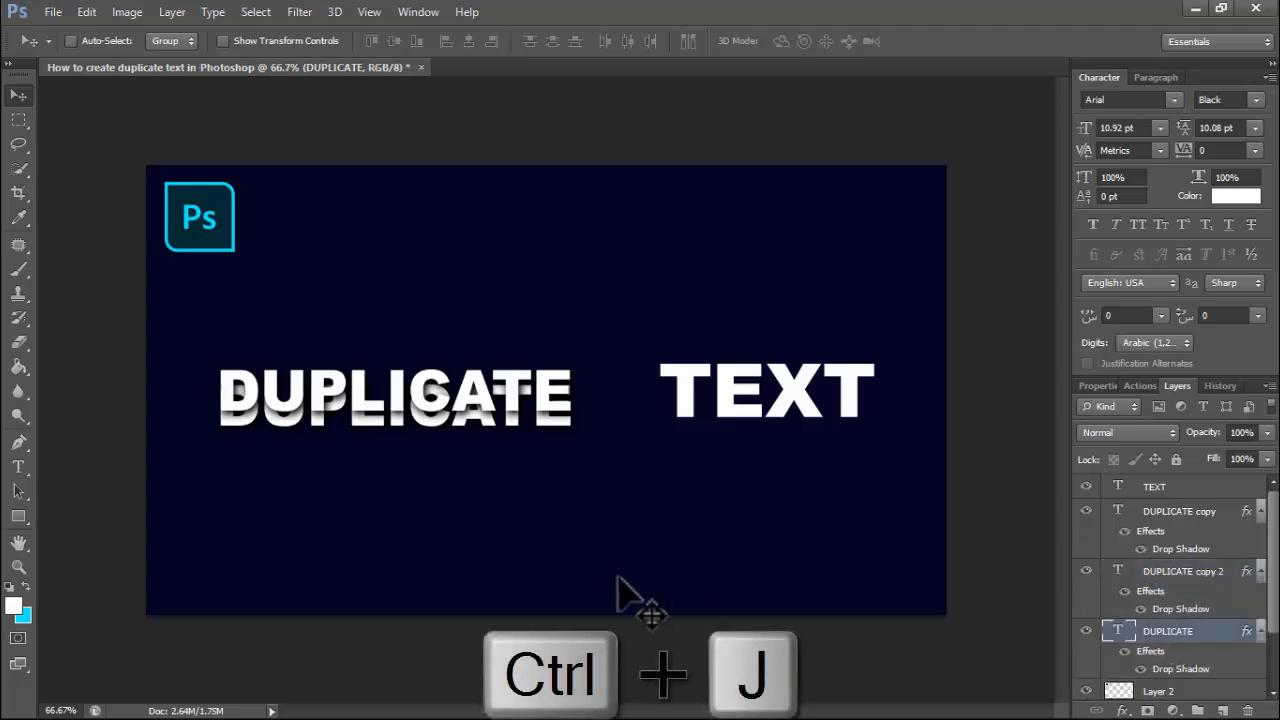
pyautogui.moveTo(497, 522)
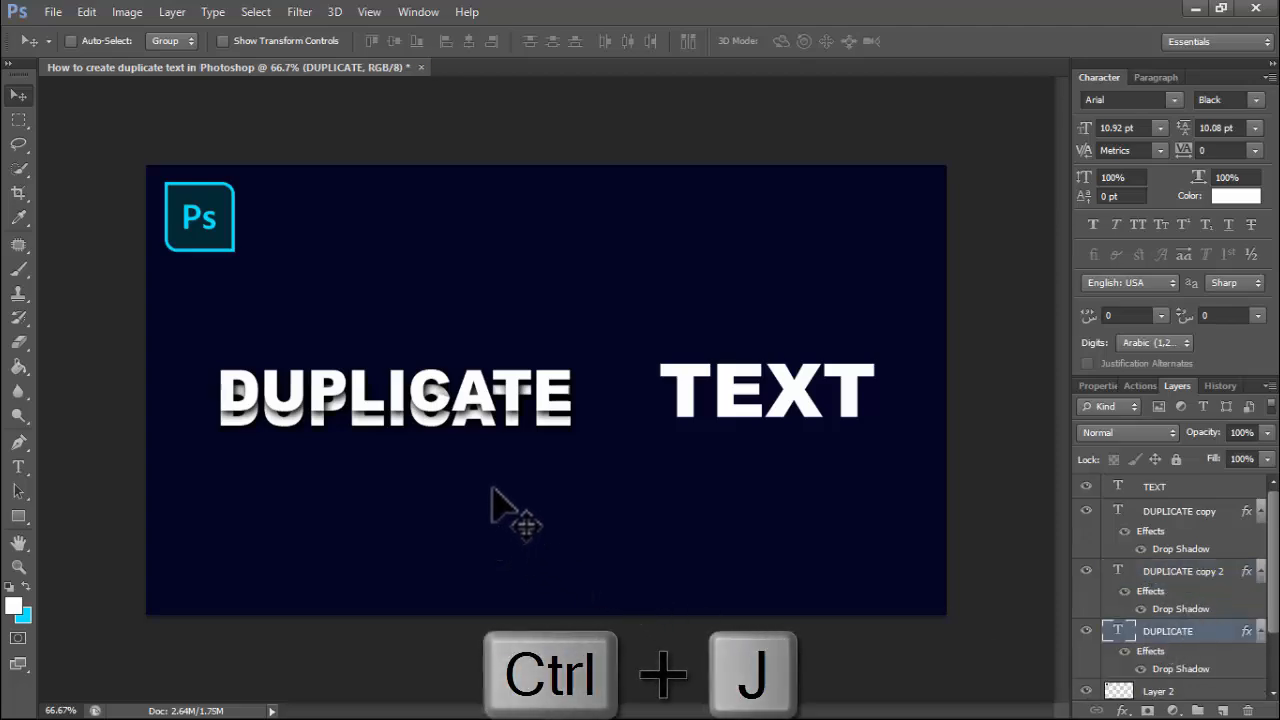
pyautogui.press('ctrl+j')
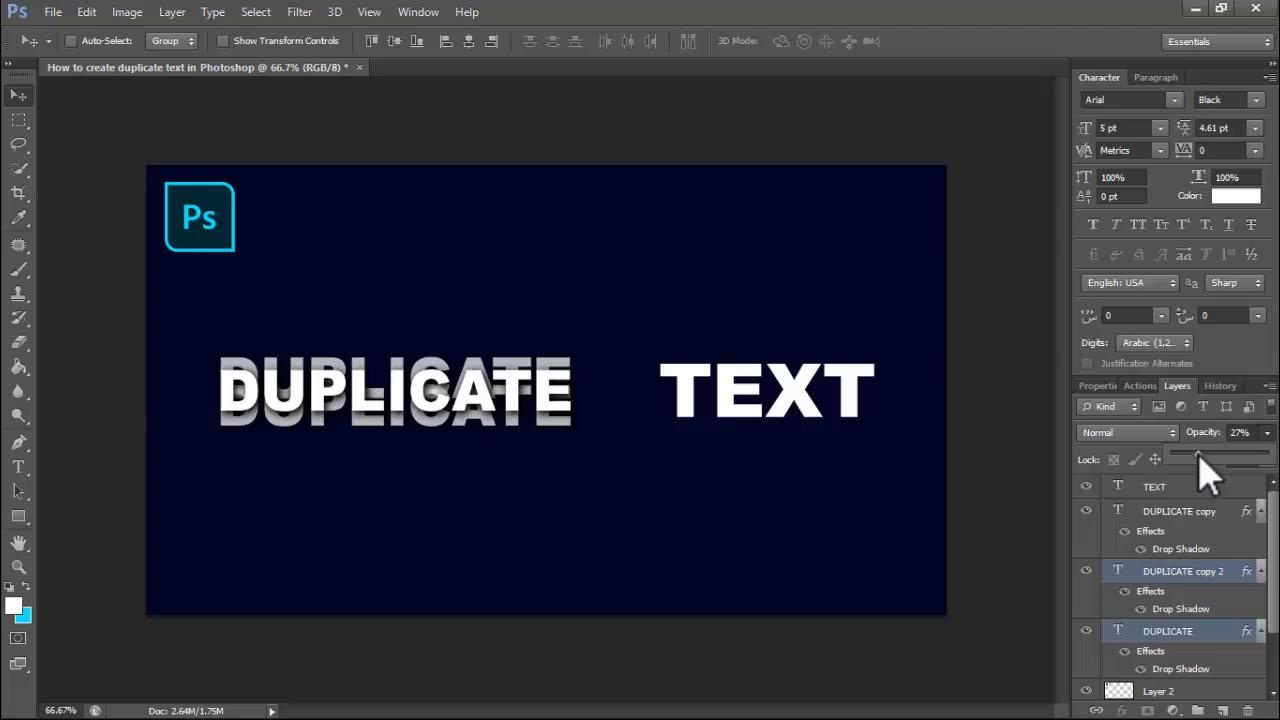
# Lower the opacity of the lower DUPLICATE copies to about 27%
pyautogui.moveTo(1200, 459); pyautogui.dragTo(1190, 459)
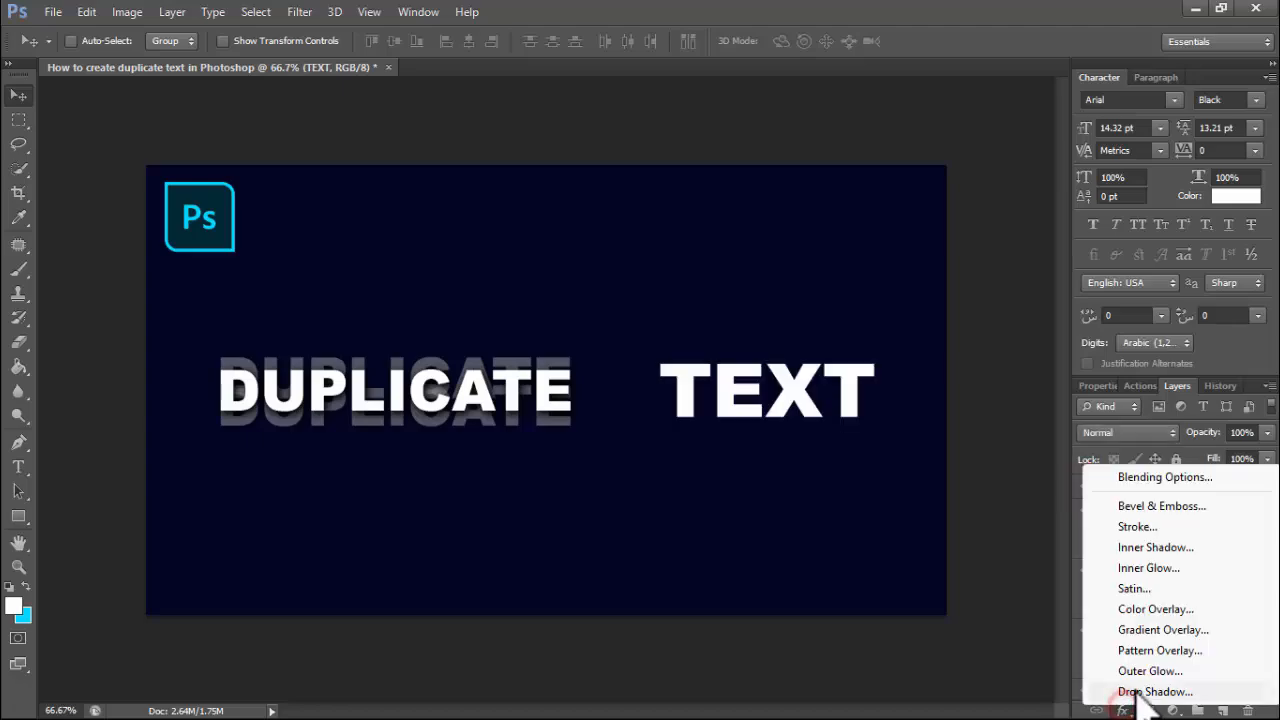
# Apply a Drop Shadow to the TEXT layer with opacity 75%, spread 0, size 5
pyautogui.click(1156, 691)
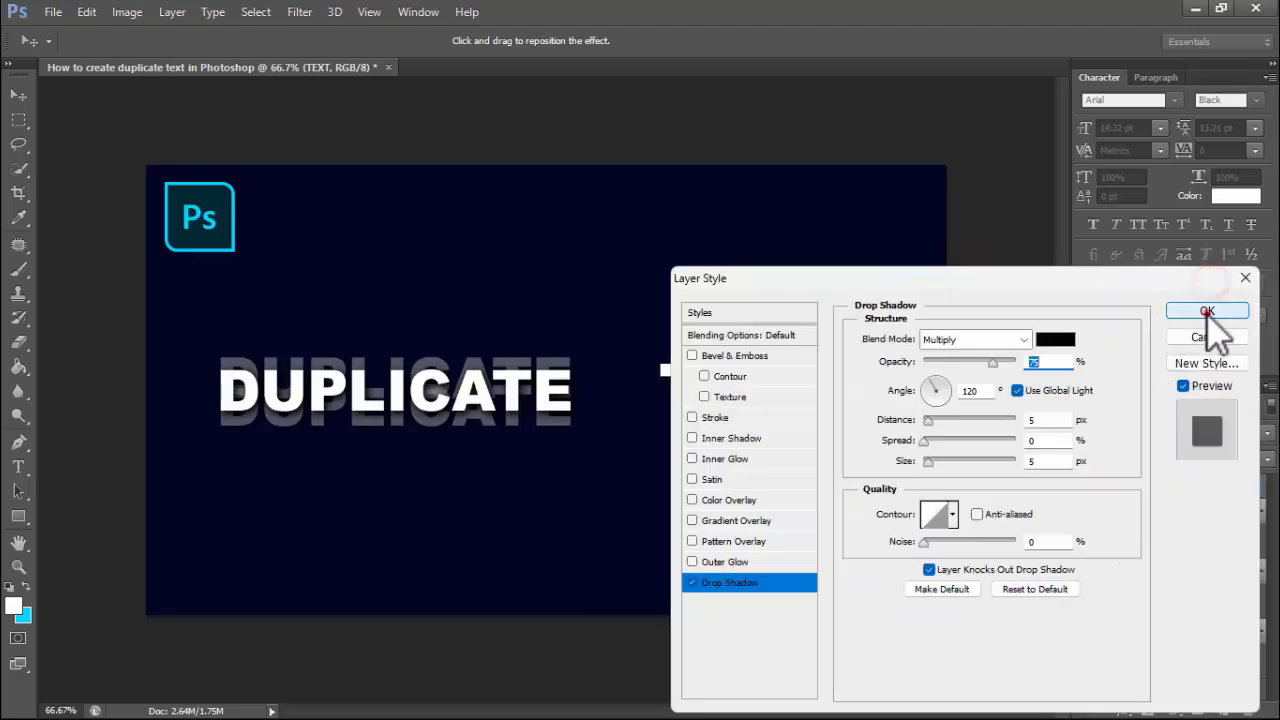
pyautogui.click(1208, 310)
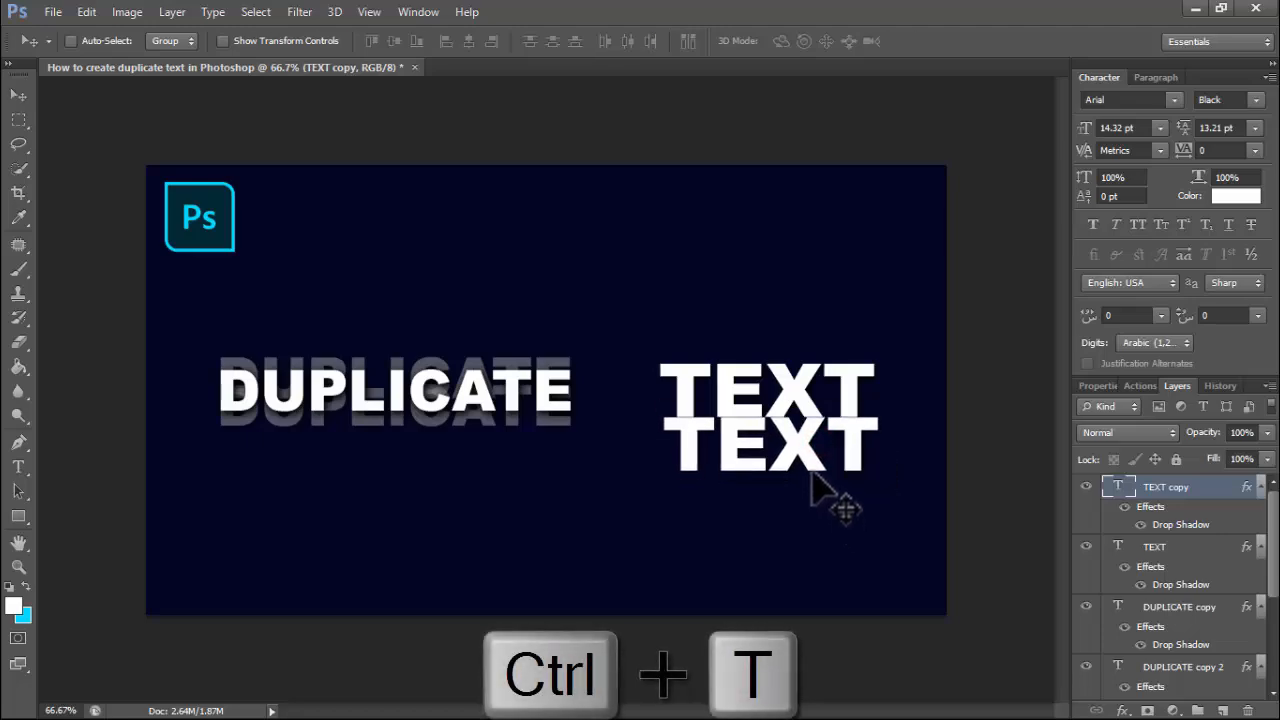
# Flip the TEXT copy vertically to form a mirrored reflection beneath TEXT
pyautogui.rightClick(820, 490)
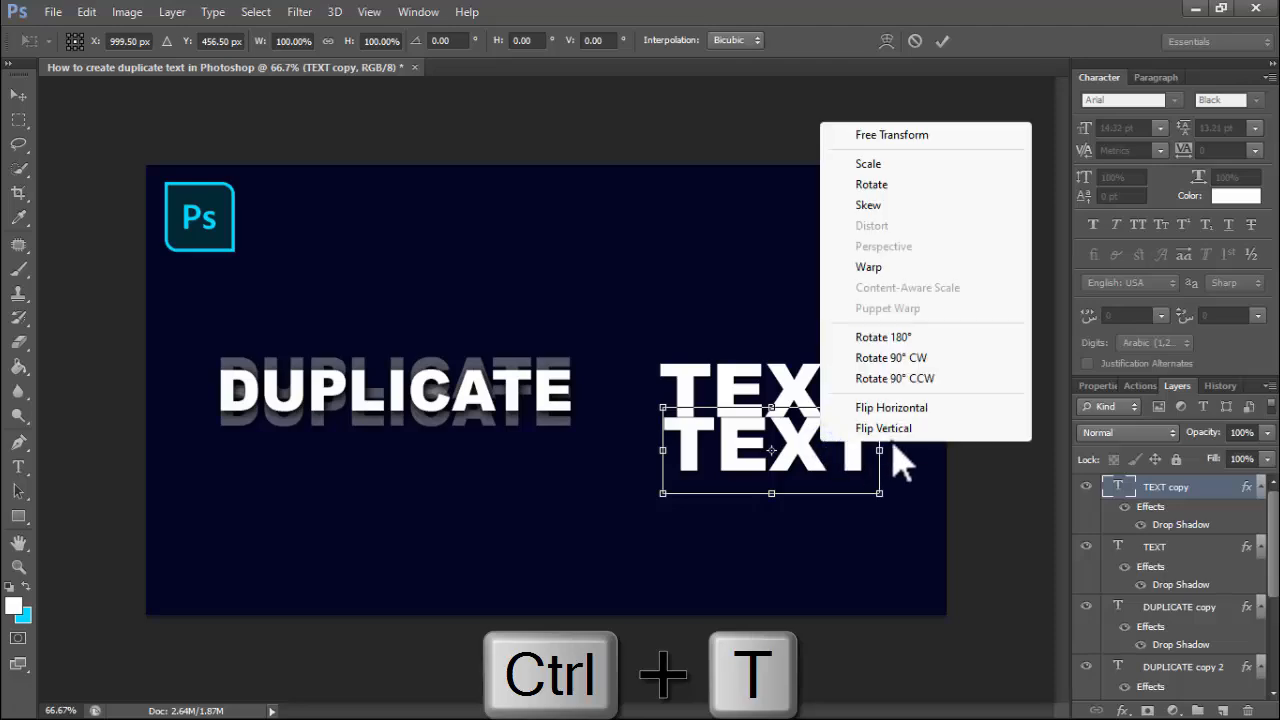
pyautogui.click(883, 428)
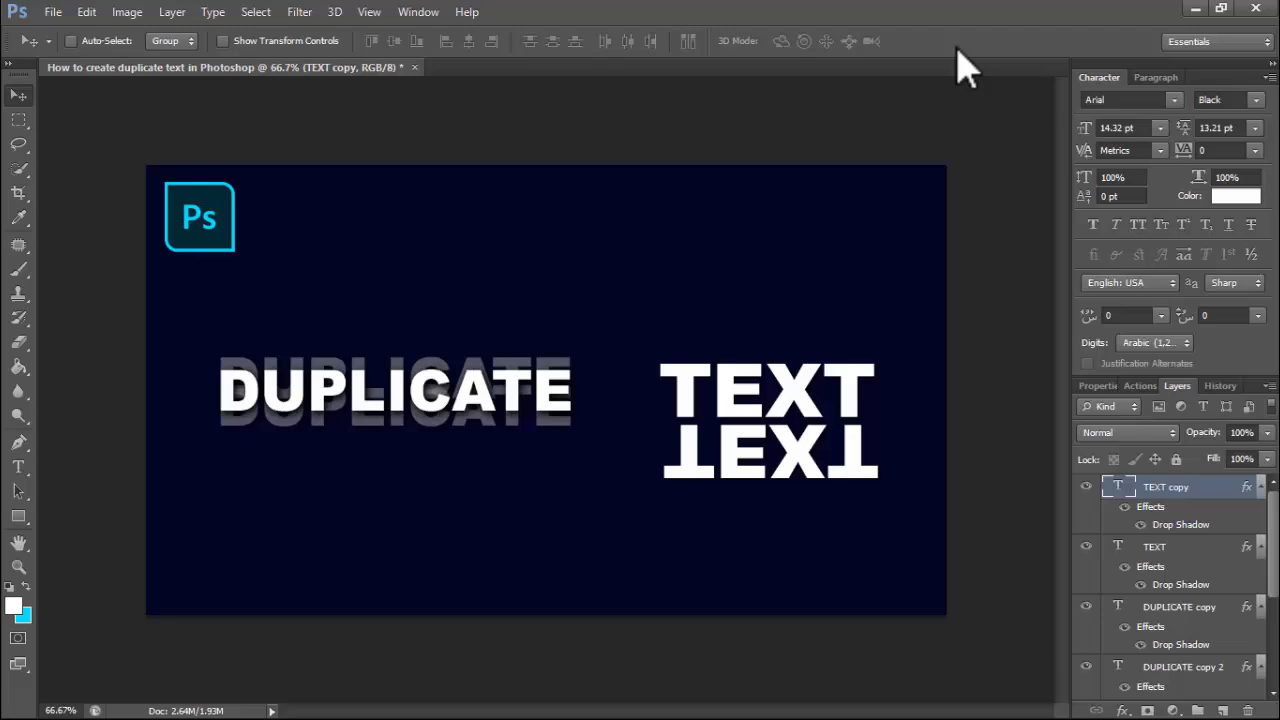
pyautogui.moveTo(1170, 370)
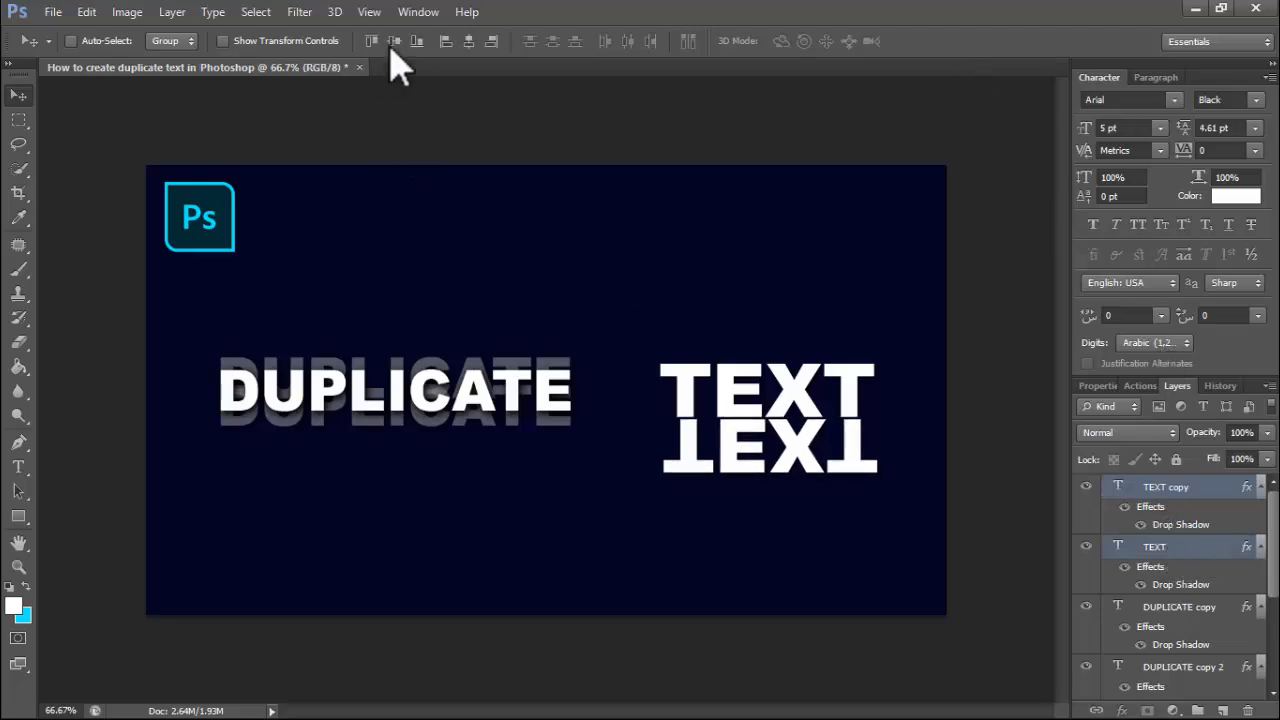
# Align the flipped TEXT copy to horizontal centre and fade it to about 16% opacity
pyautogui.click(465, 41)
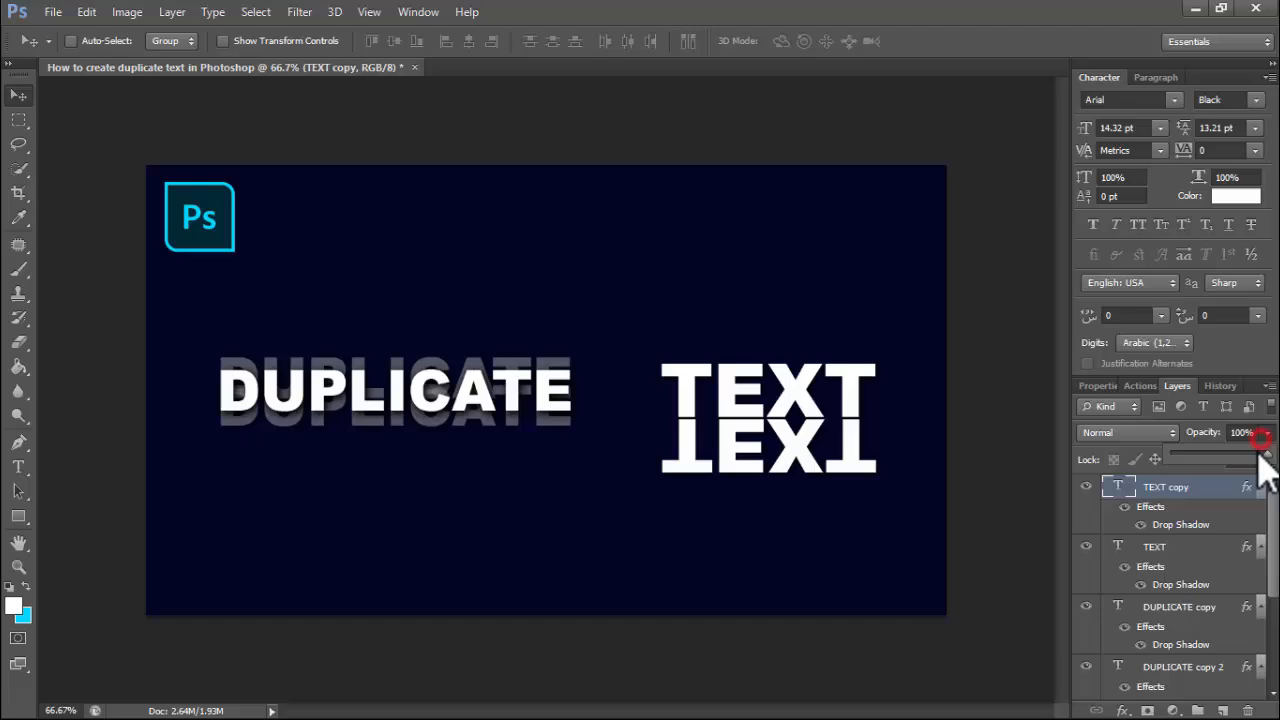
pyautogui.moveTo(1260, 456); pyautogui.dragTo(1170, 456)
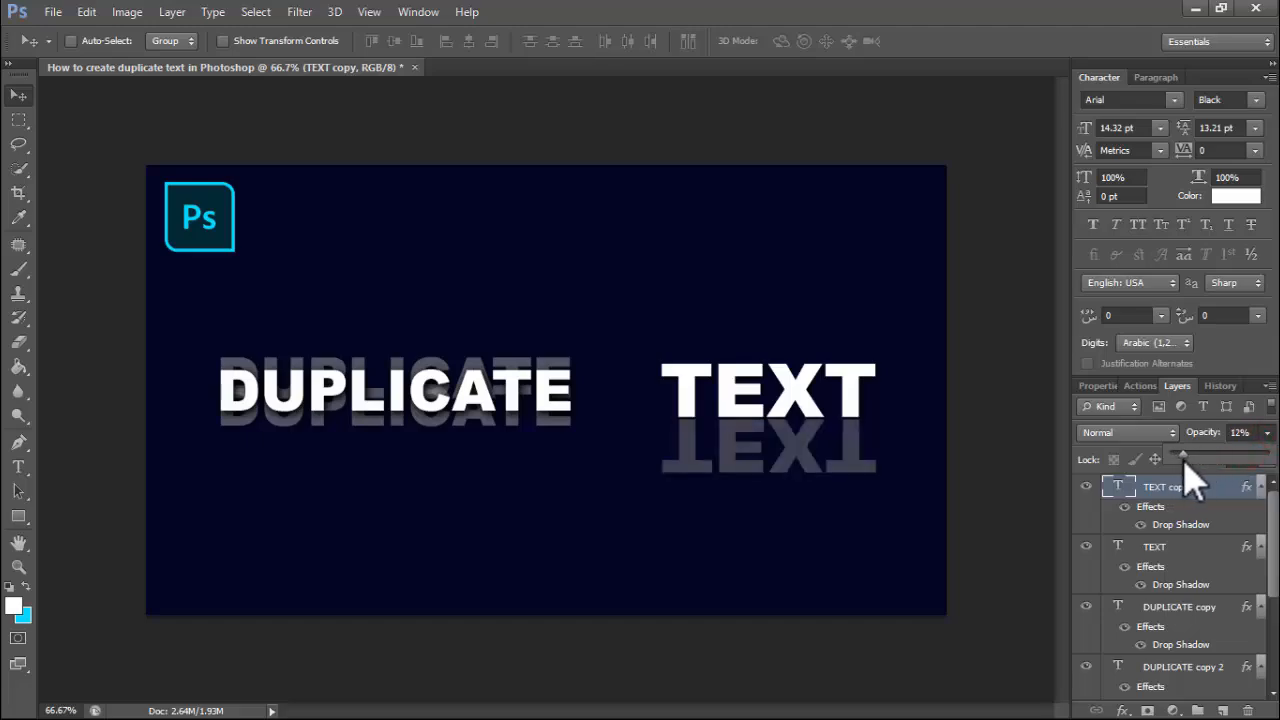
pyautogui.moveTo(1180, 457); pyautogui.dragTo(1190, 457)
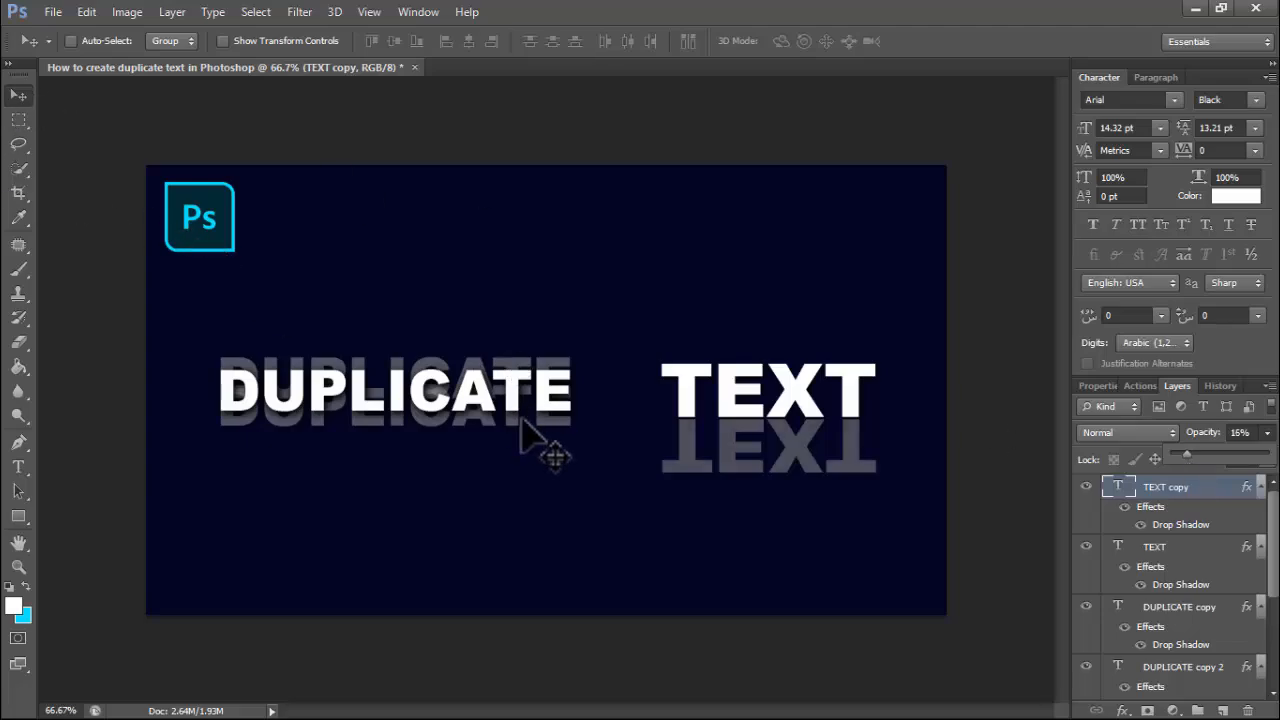
pyautogui.moveTo(795, 495)
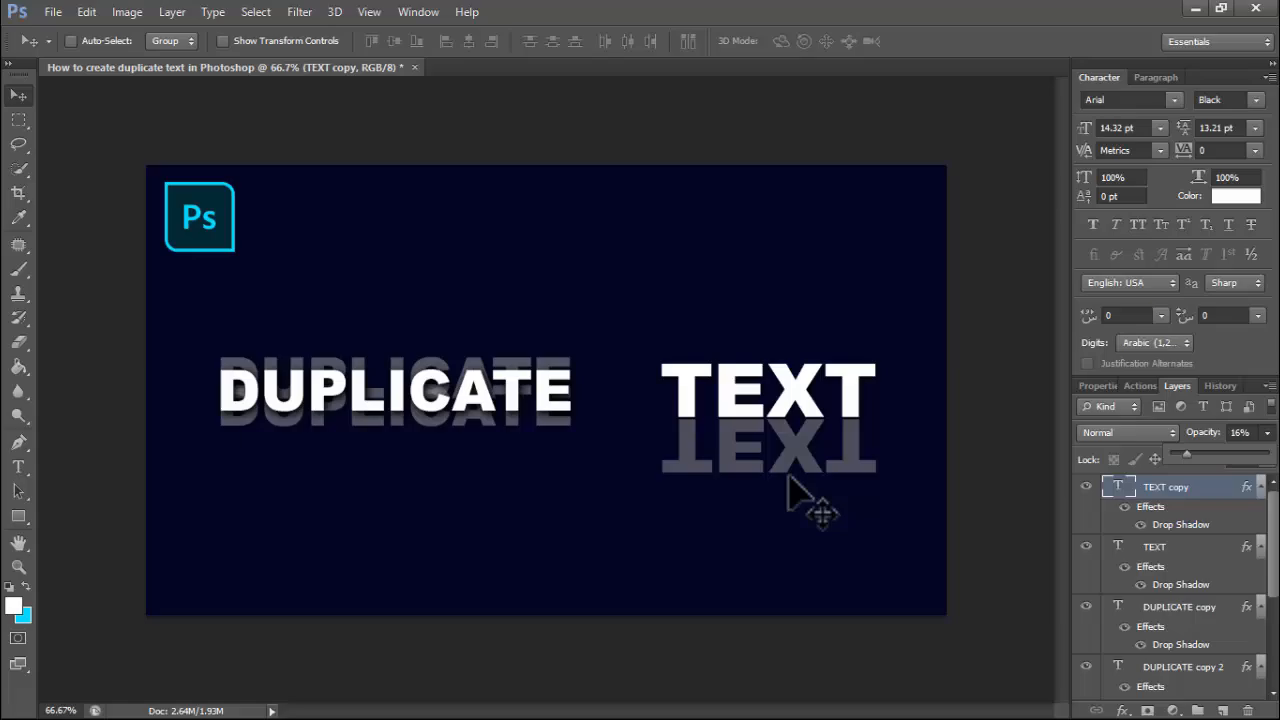